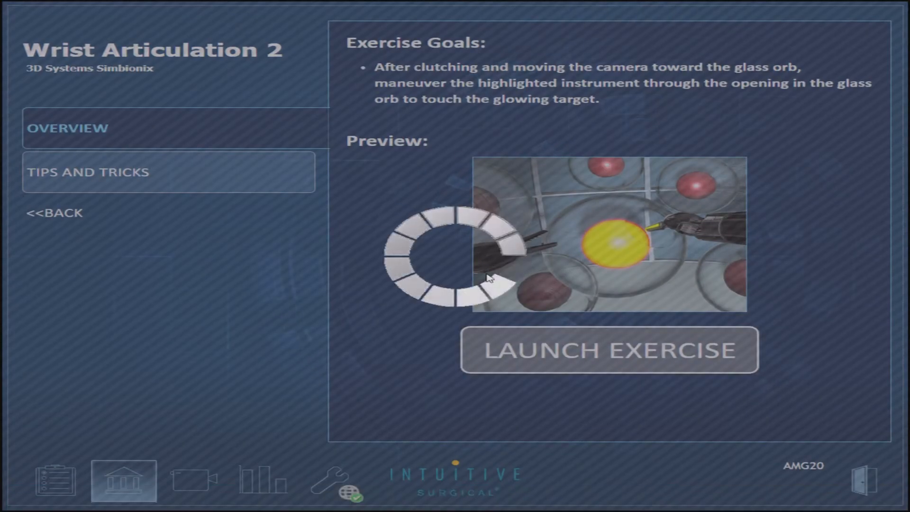
- Show the Wrist Articulation 2 report for attempt 6 with overall score 100
click(261, 480)
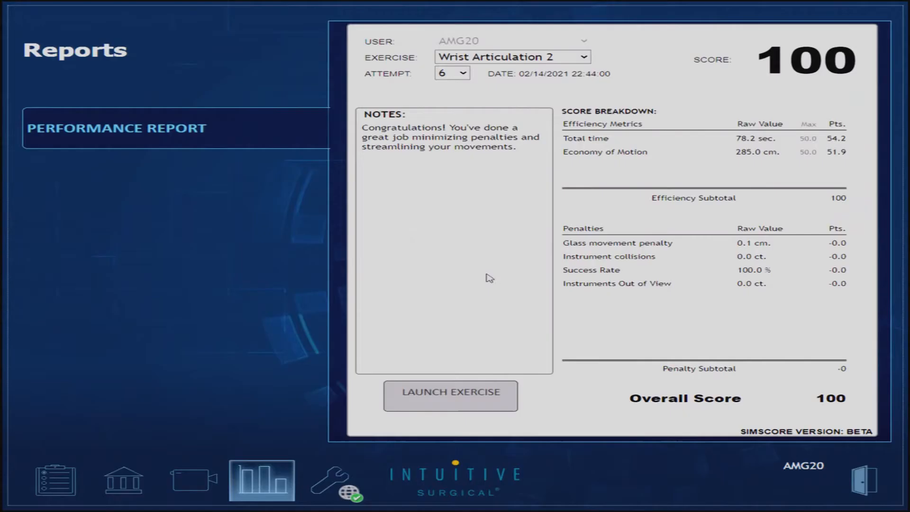